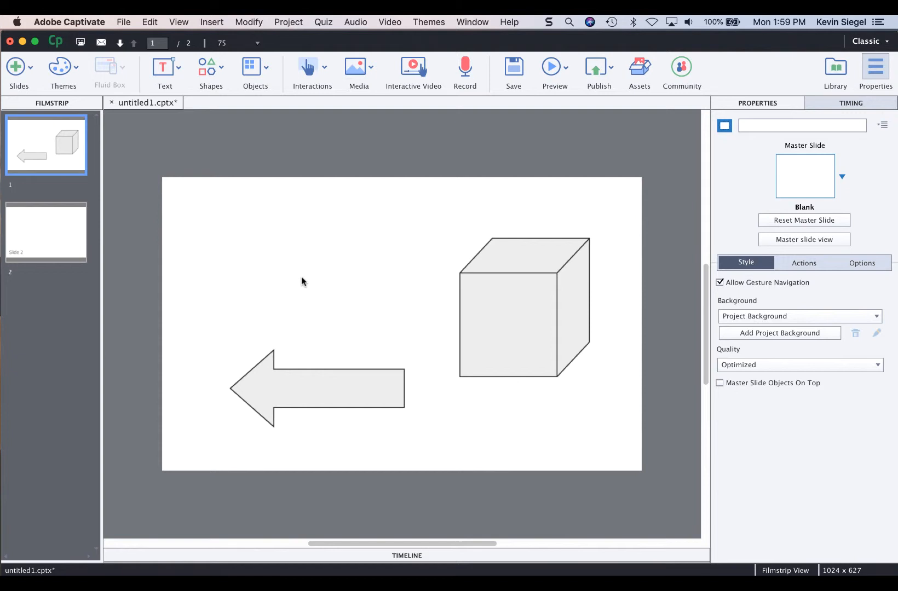
mouse_move(304, 285)
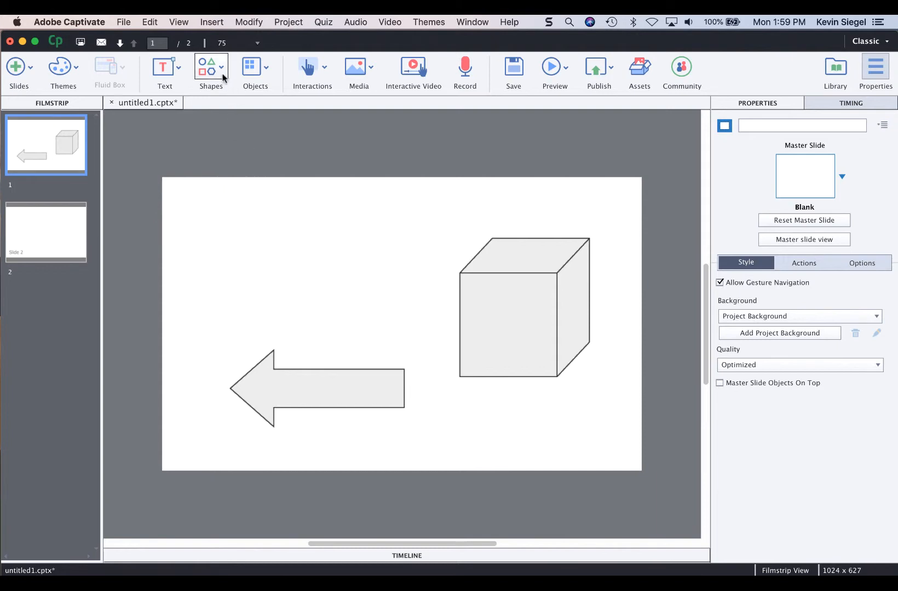
Step: Add a star above the arrow and reshape its points shorter and wider
click(210, 68)
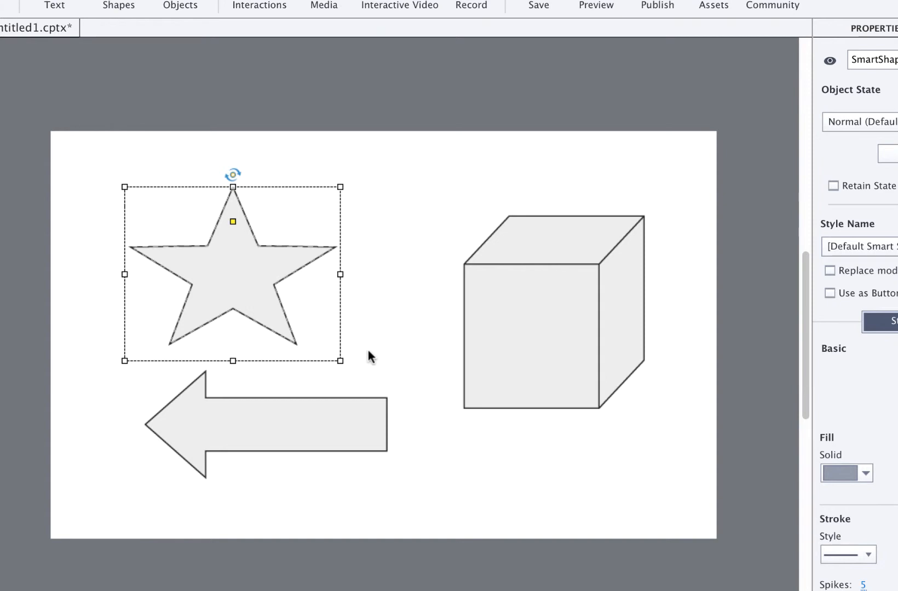
mouse_move(239, 231)
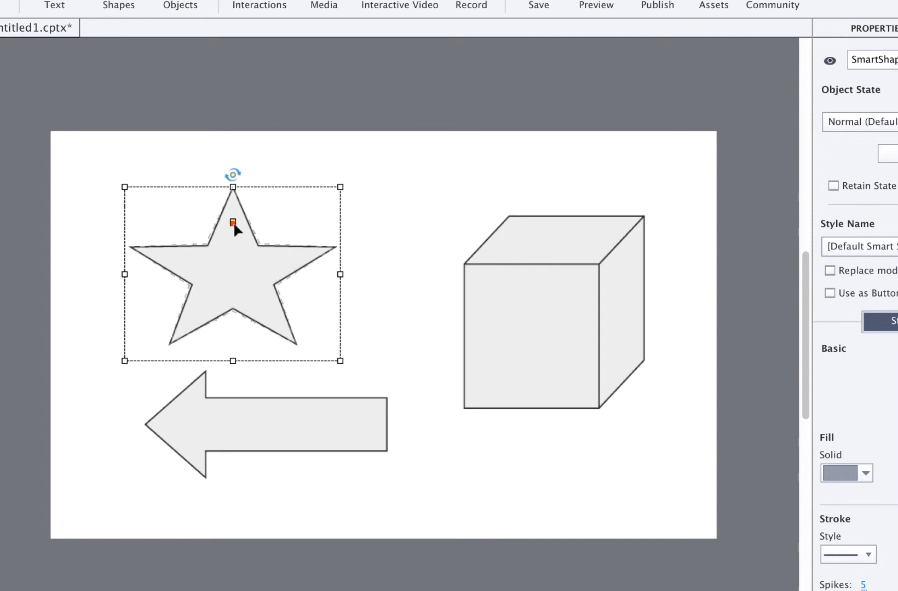
drag(233, 222, 234, 241)
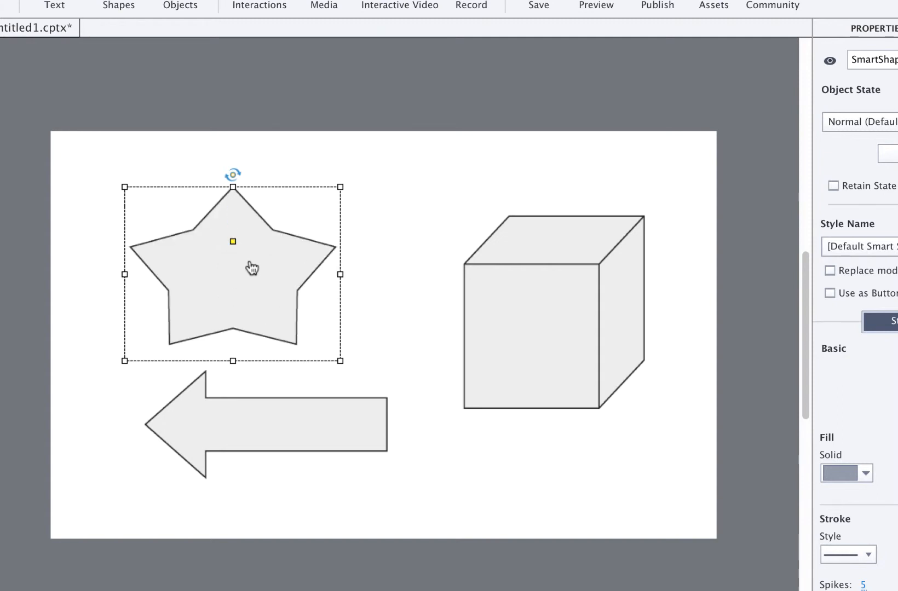
mouse_move(375, 313)
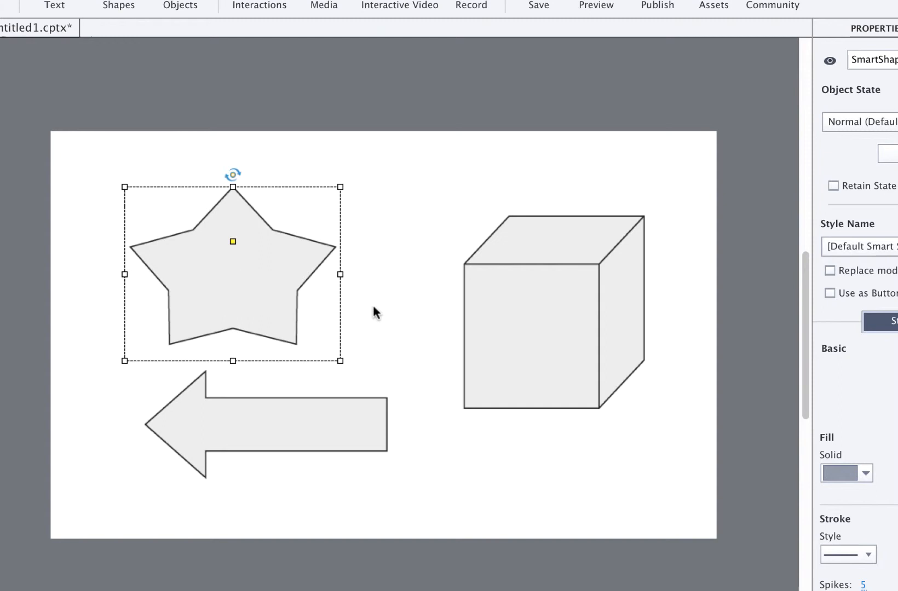
Step: Stretch the cube into a long 3D bar using its reshape handle
click(552, 312)
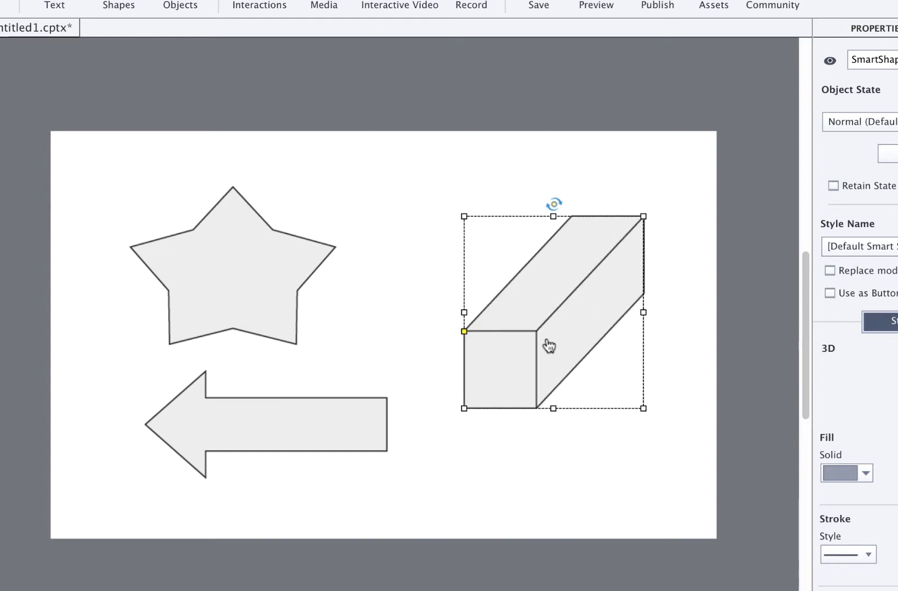
click(222, 420)
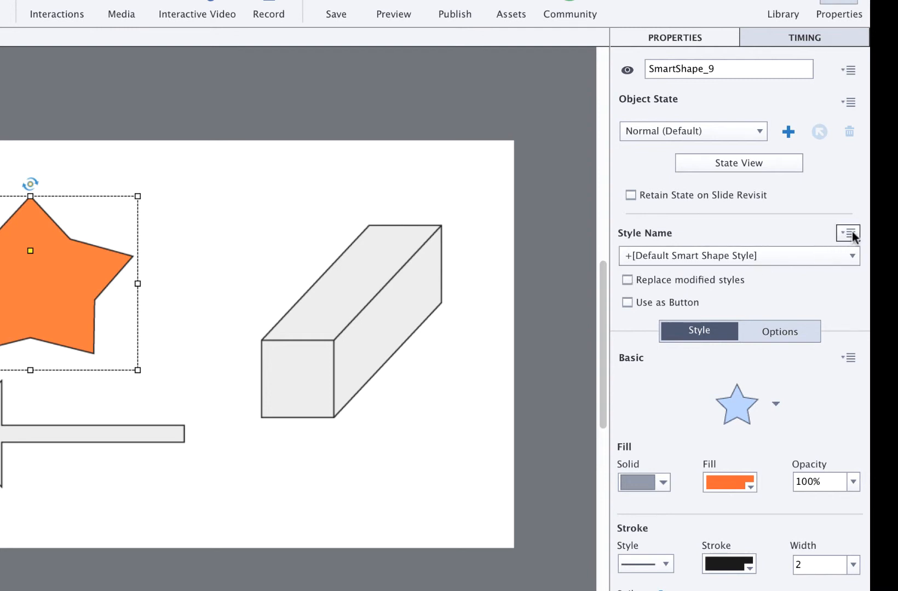
Step: Save the star's orange fill into the shared smart shape style so all shapes turn orange
click(848, 233)
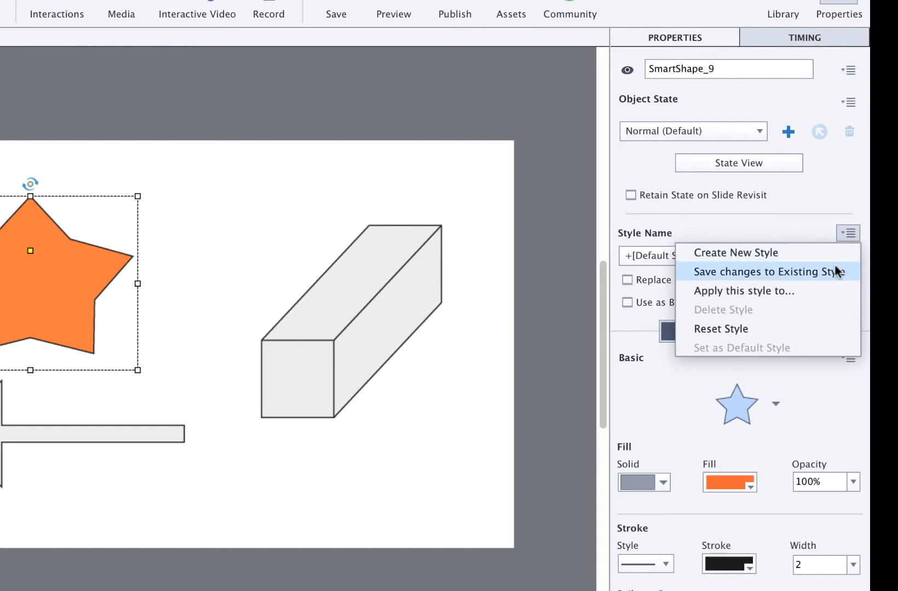
click(721, 329)
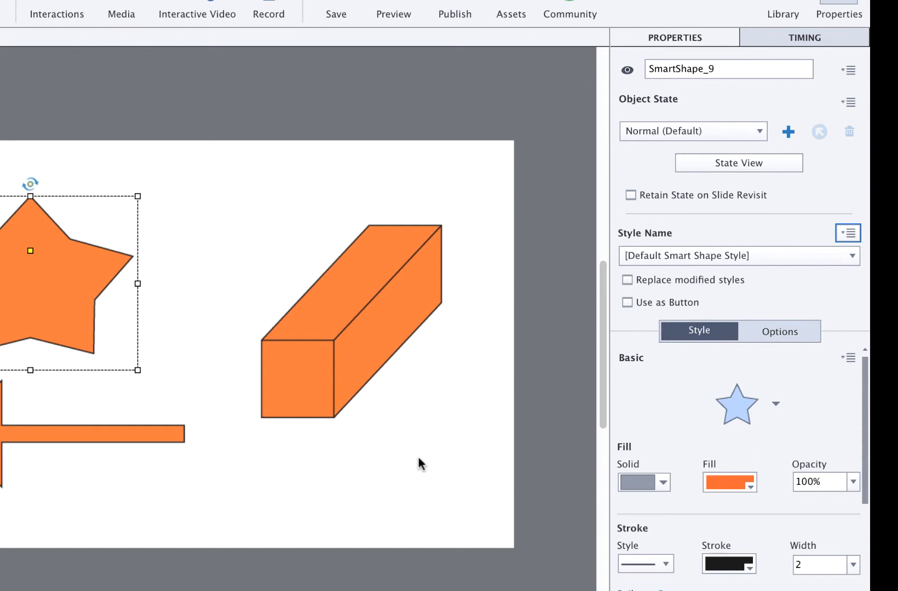
mouse_move(449, 462)
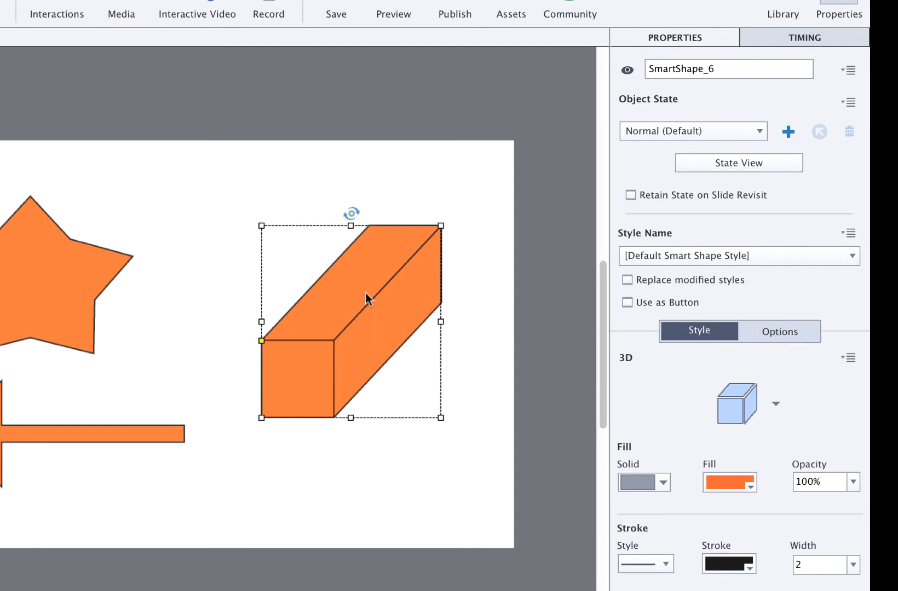
mouse_move(785, 406)
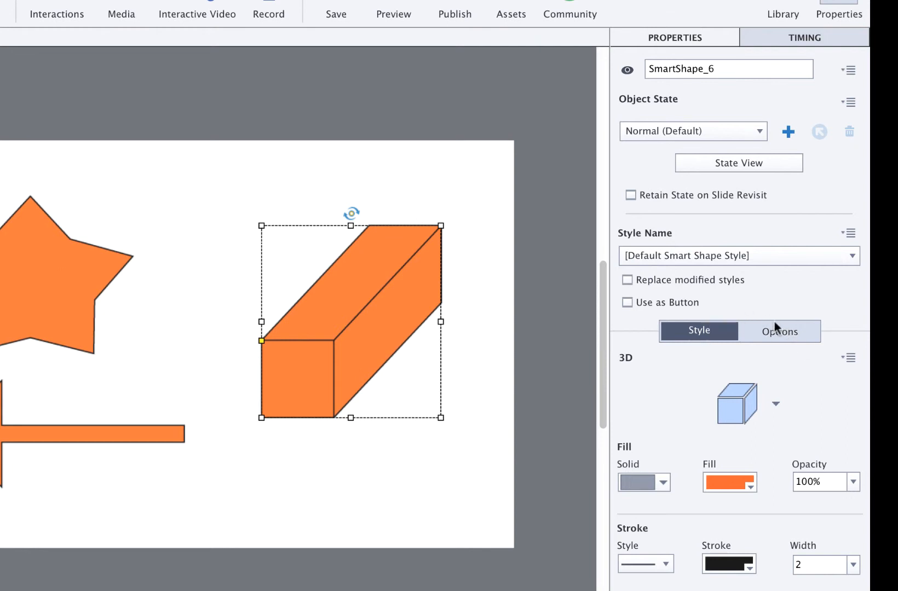
mouse_move(683, 387)
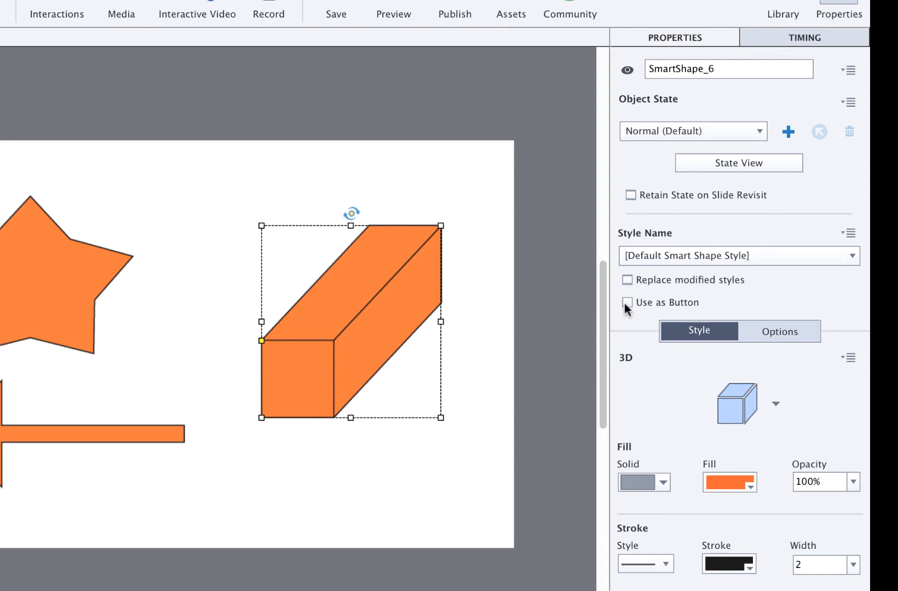
Step: Enable Use as Button on the box with On Success going to the next slide
click(627, 302)
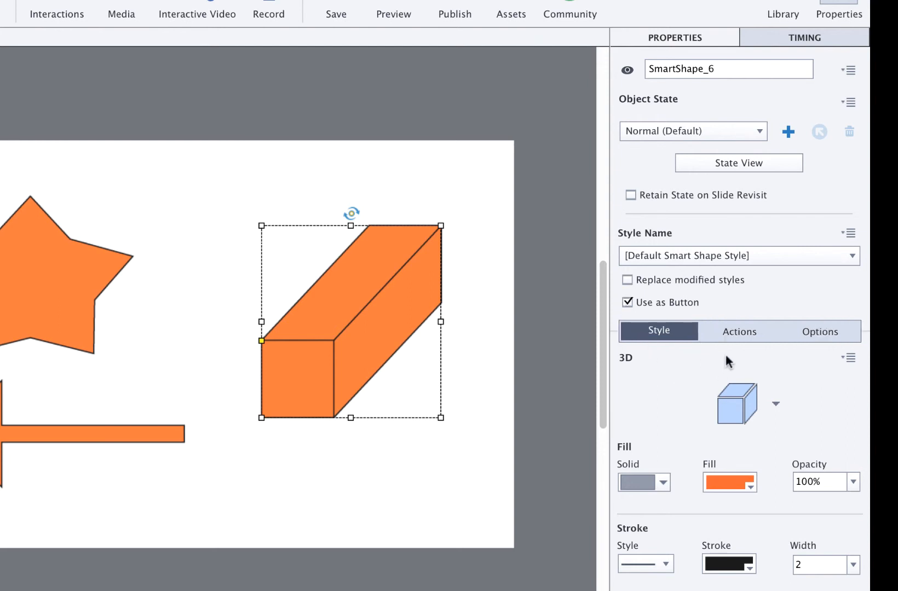
click(738, 331)
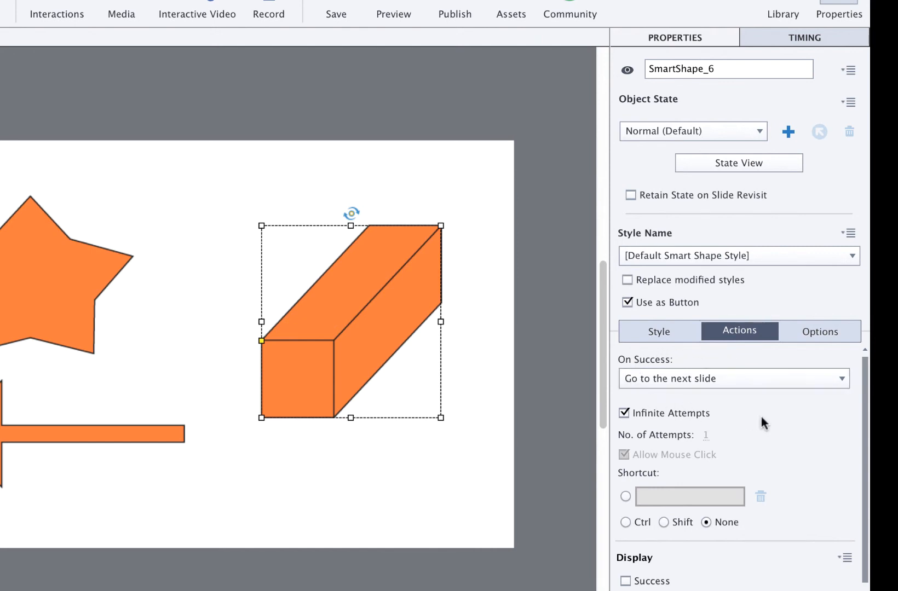
mouse_move(611, 352)
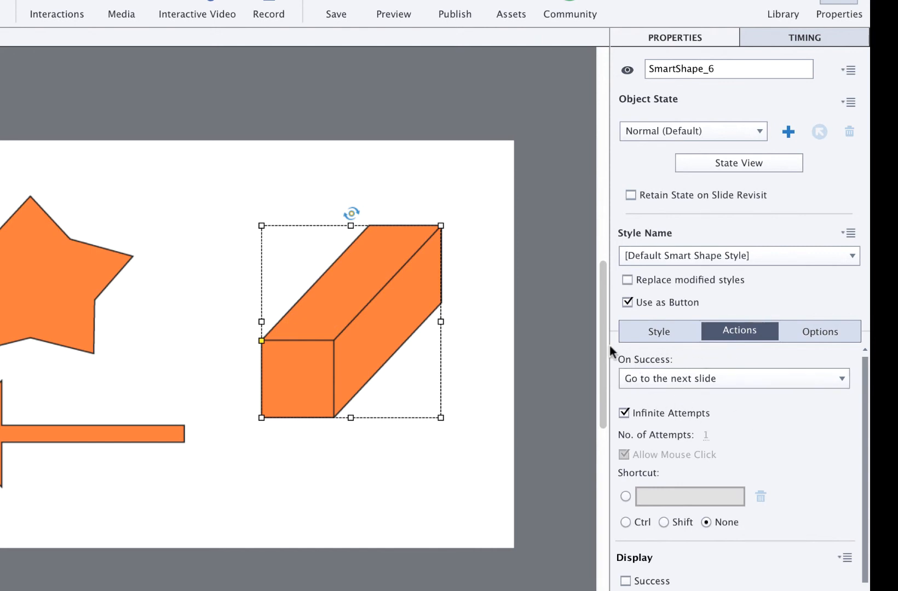
click(531, 60)
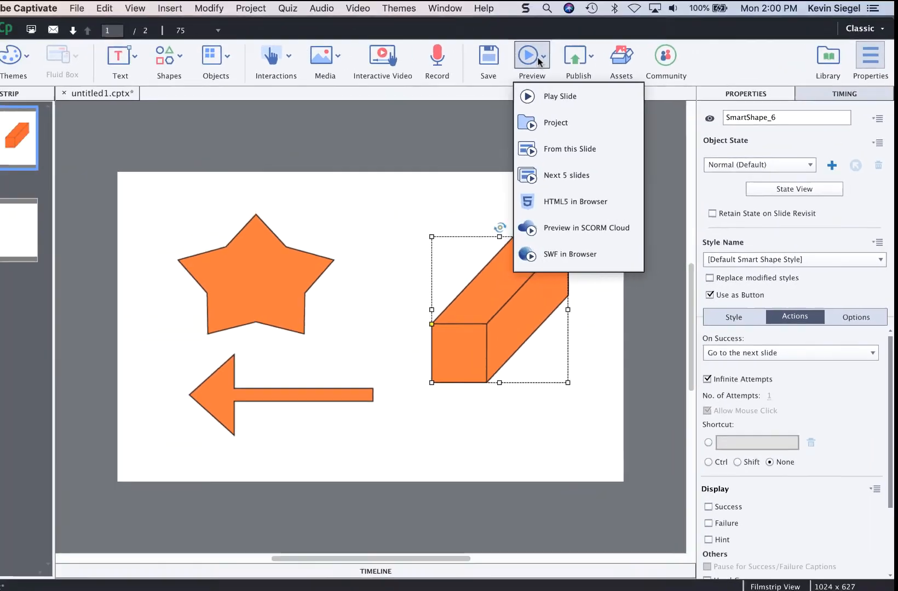
Step: Play the current slide in the Preview window
click(559, 97)
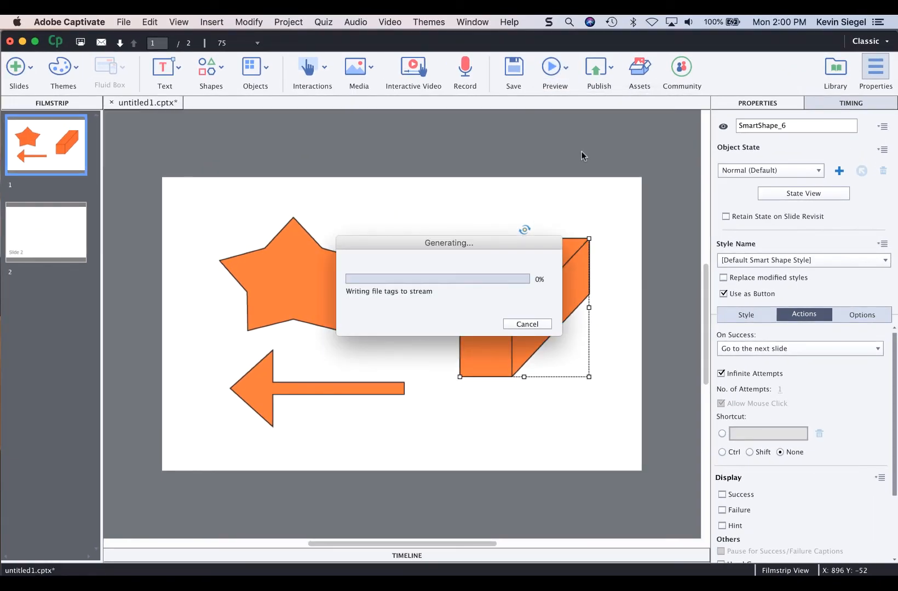
click(553, 72)
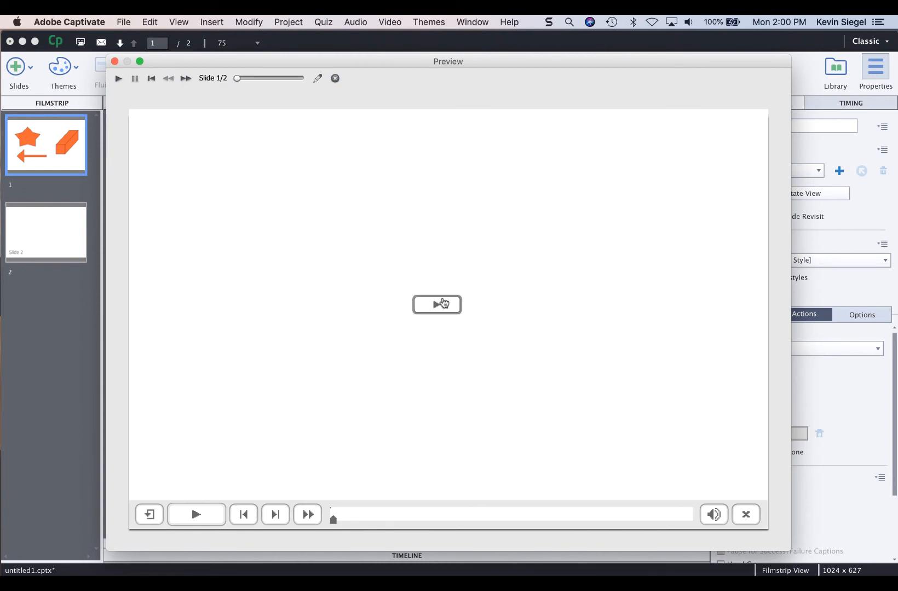